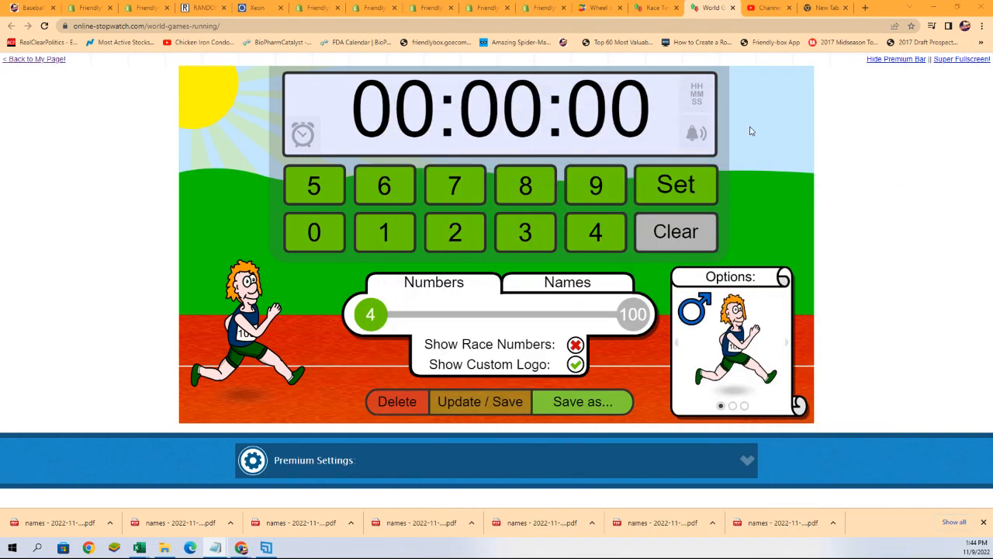
pyautogui.click(568, 282)
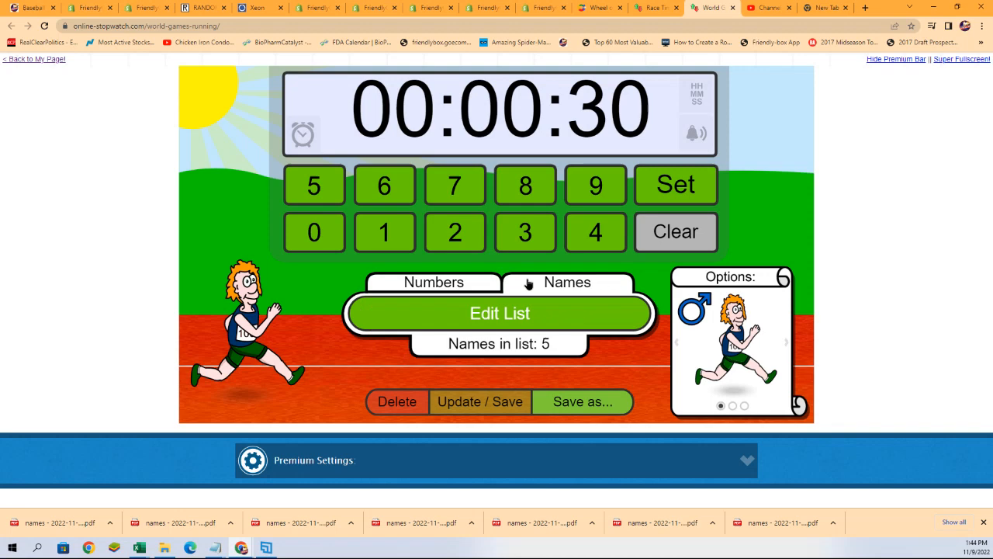
pyautogui.click(499, 313)
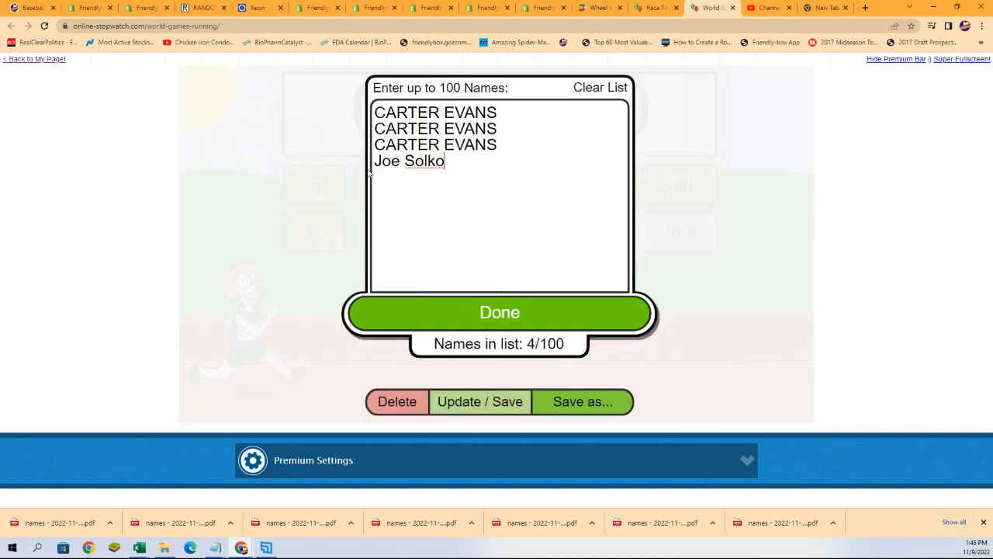
pyautogui.click(500, 312)
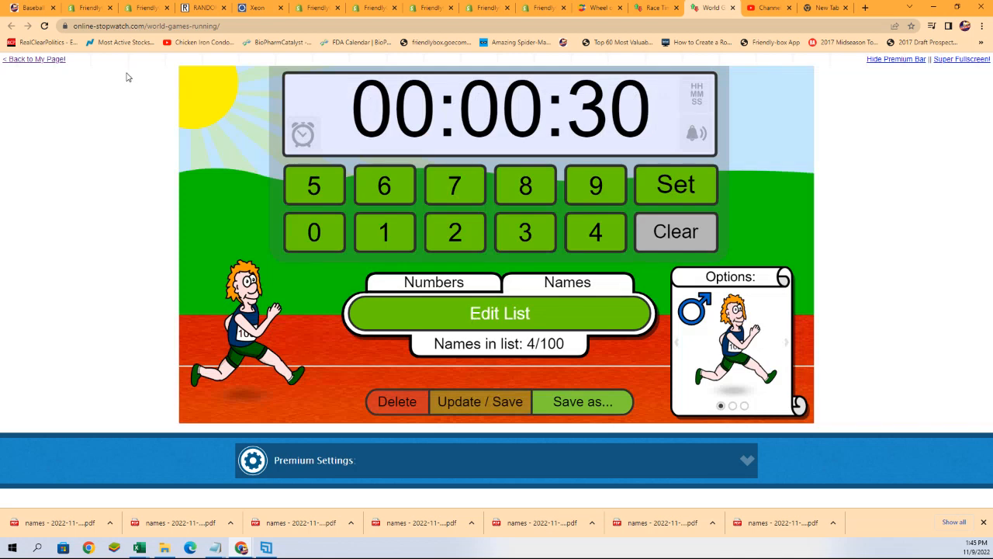
pyautogui.moveTo(655, 217)
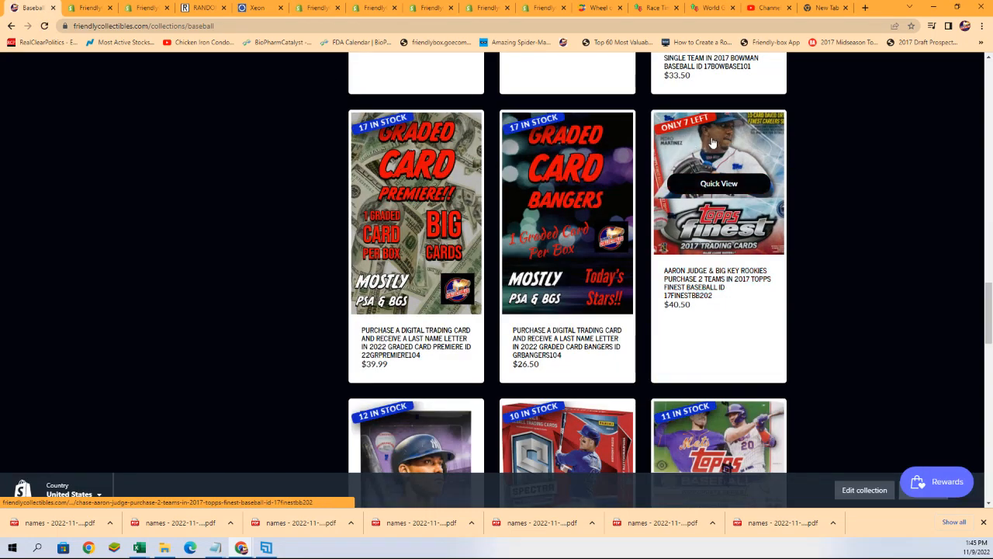
# Review the 2017 Topps Finest product description, then return to the race timer
pyautogui.scroll(3)
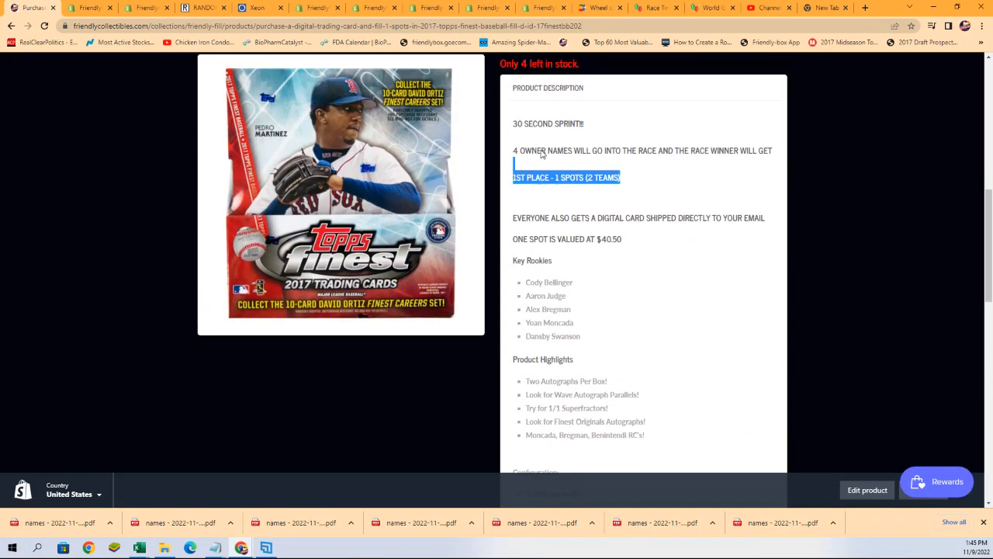
pyautogui.scroll(3)
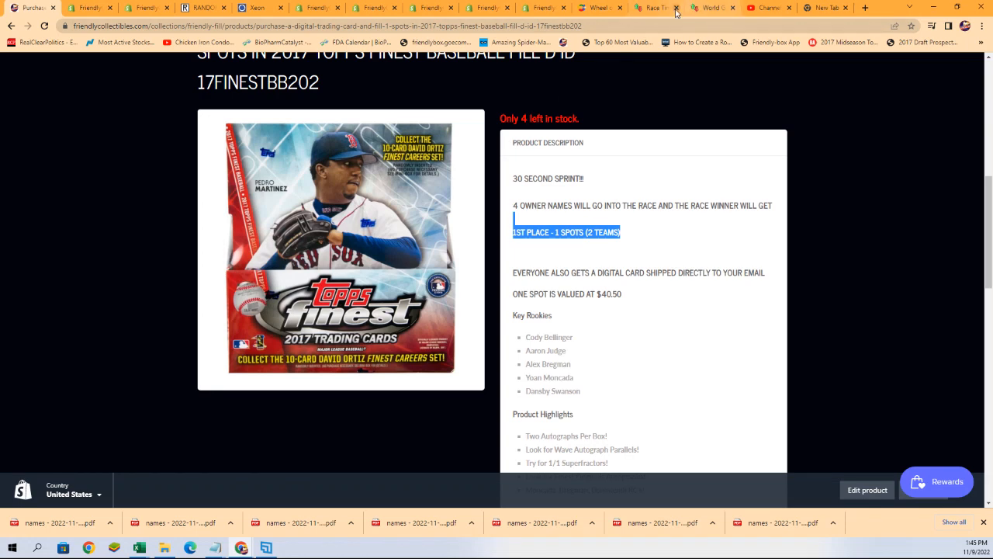
pyautogui.click(712, 6)
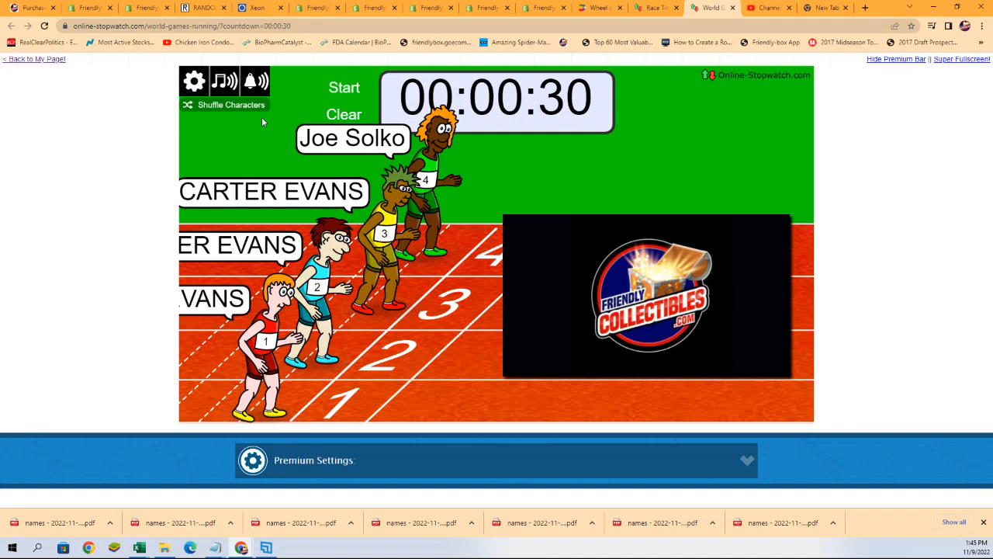
# Reshuffle the runners' characters three times and show the start line in Super Fullscreen
pyautogui.click(230, 106)
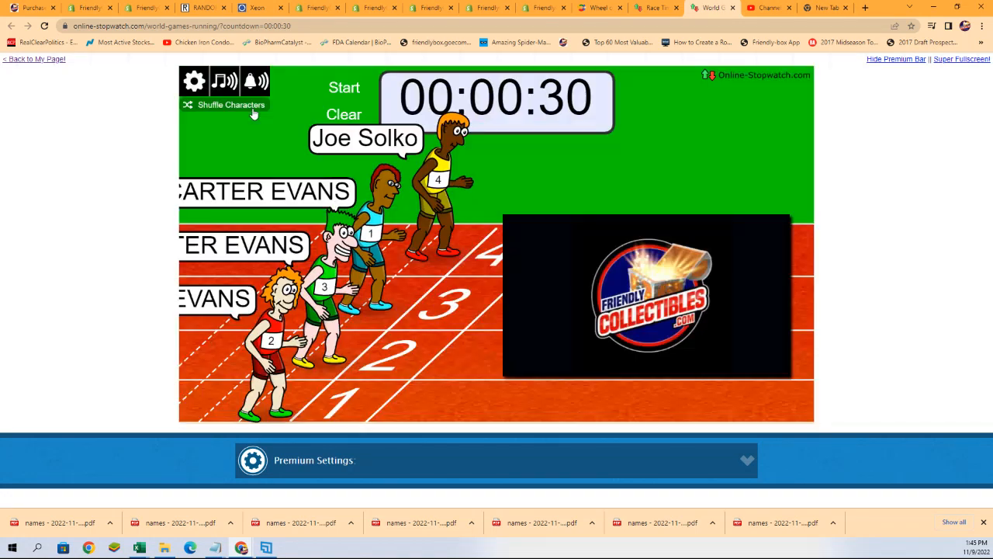
pyautogui.click(230, 106)
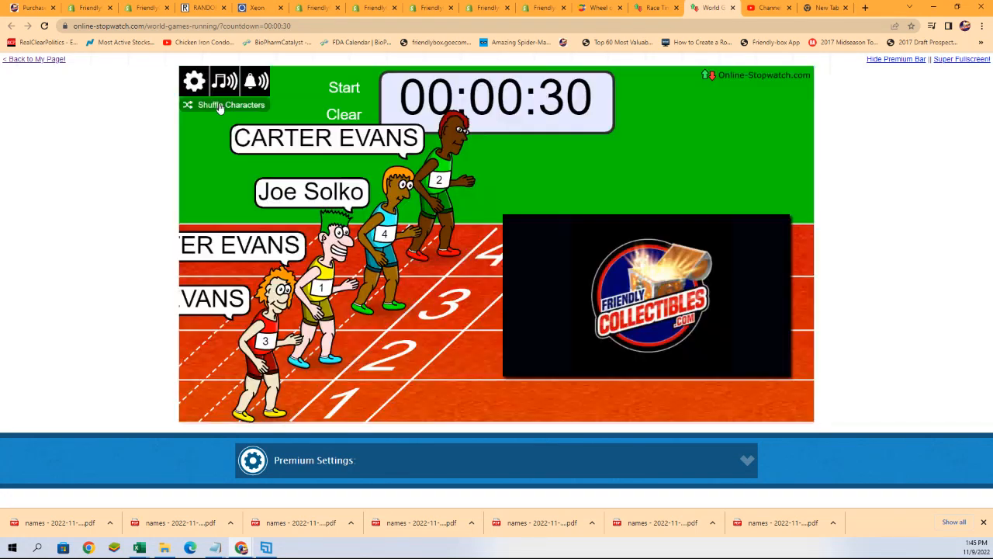
pyautogui.click(231, 106)
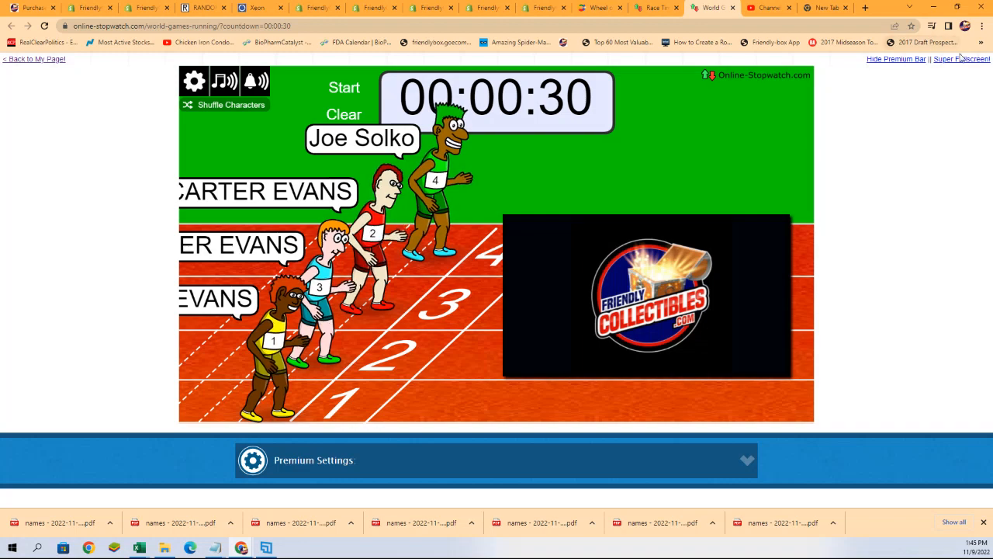
pyautogui.click(962, 59)
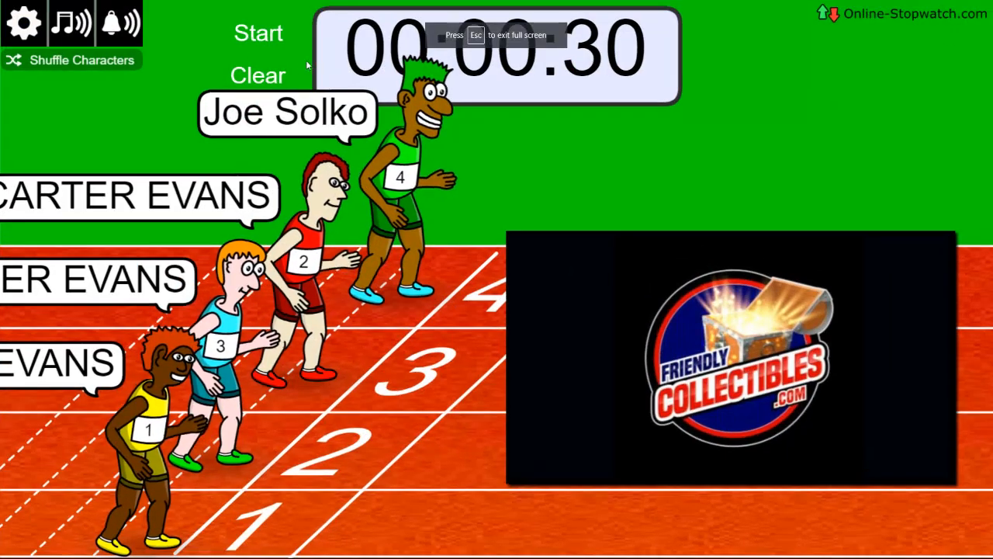
# Run the 30-second race, copy winner CARTER EVANS, and trim the Notepad list to that name
pyautogui.click(258, 32)
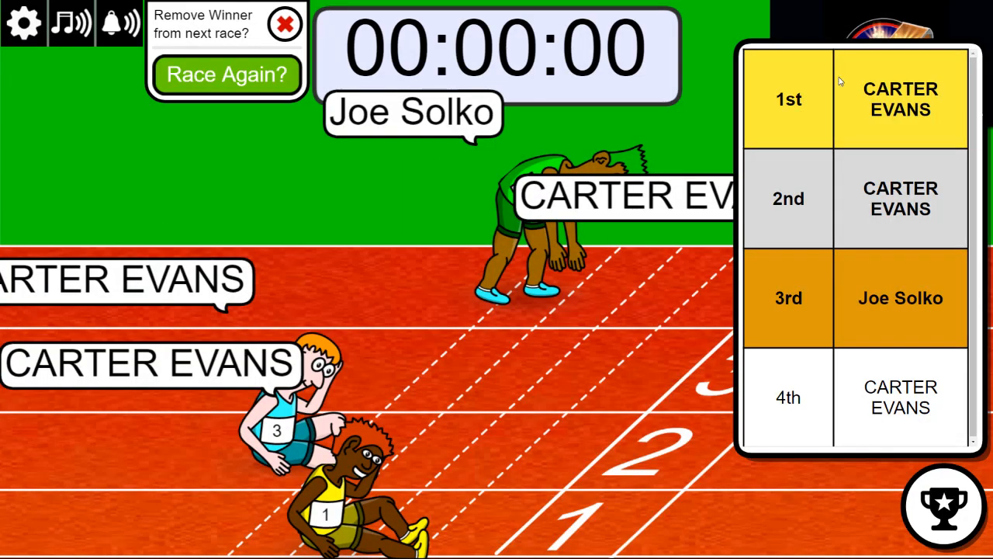
pyautogui.rightClick(900, 99)
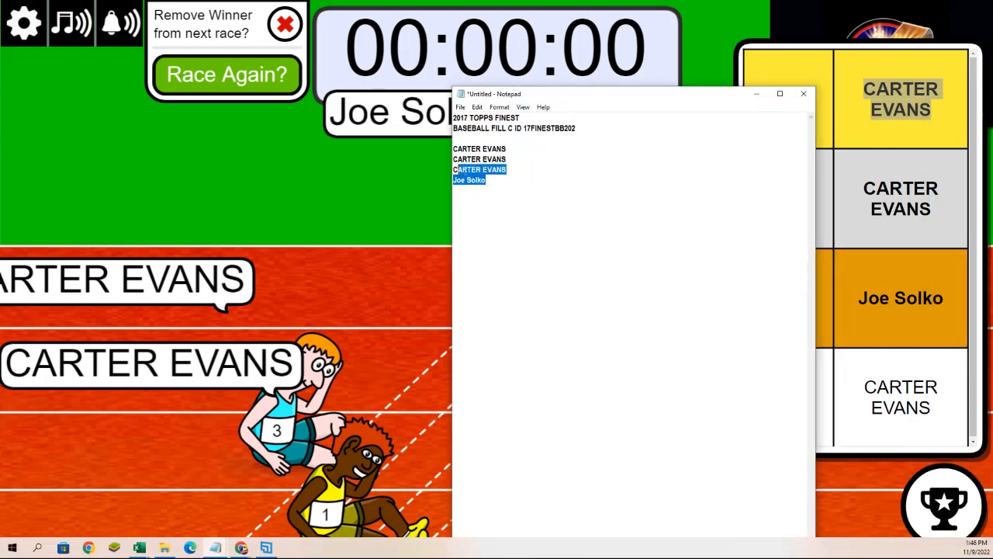
pyautogui.press('Delete')
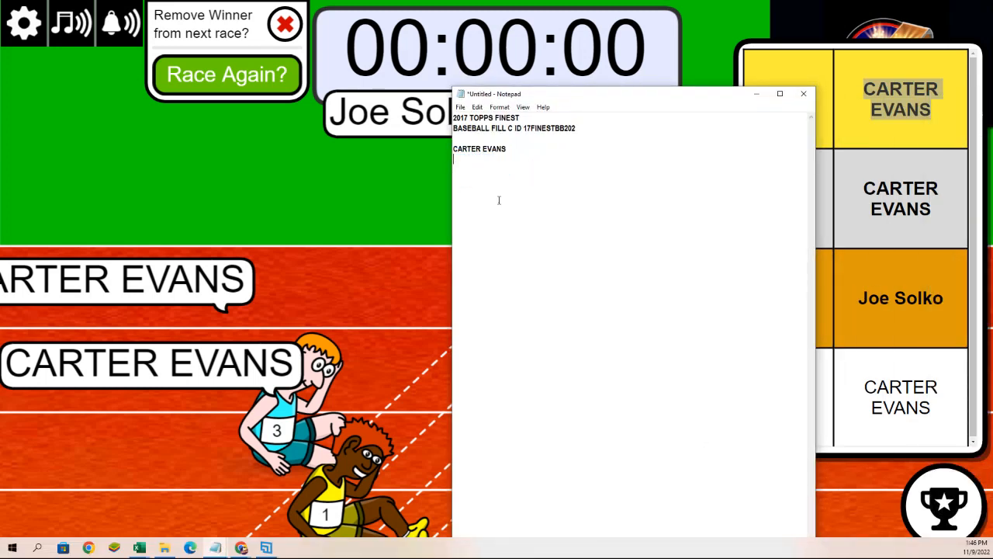
pyautogui.doubleClick(506, 118)
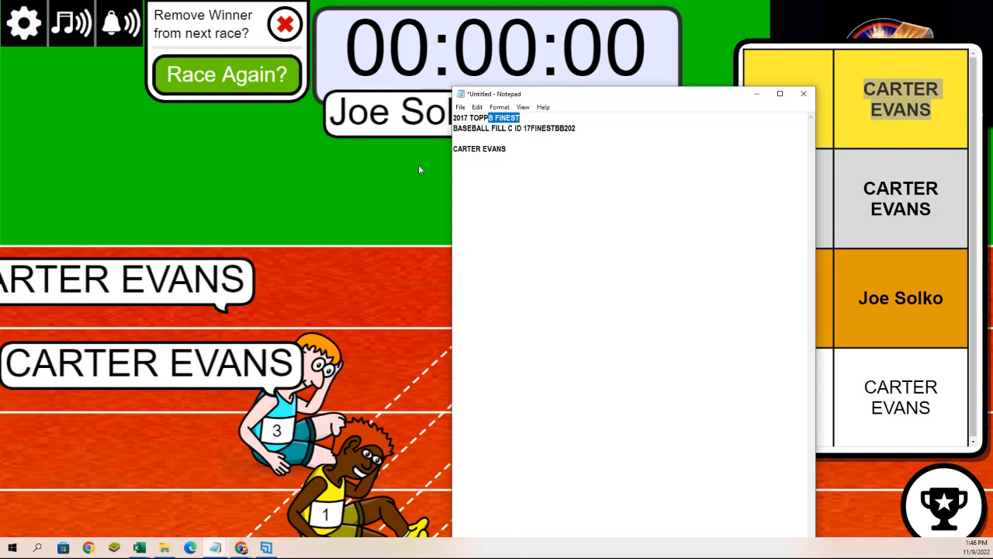